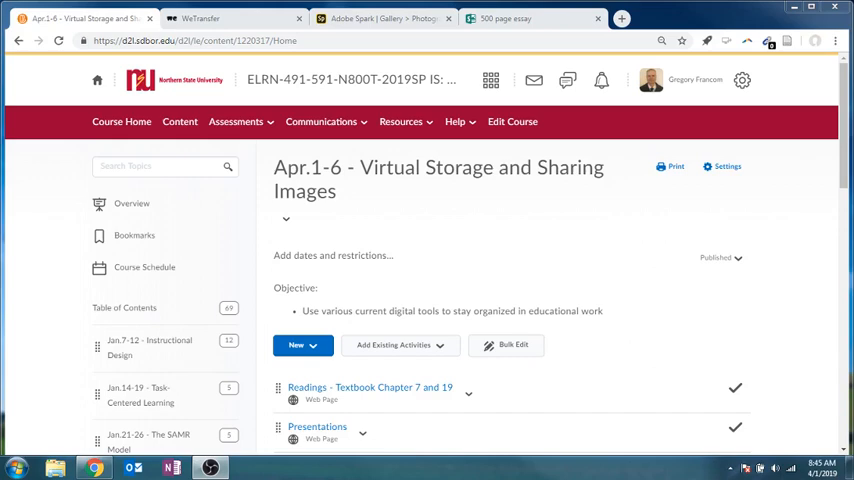
mouse_move(416, 193)
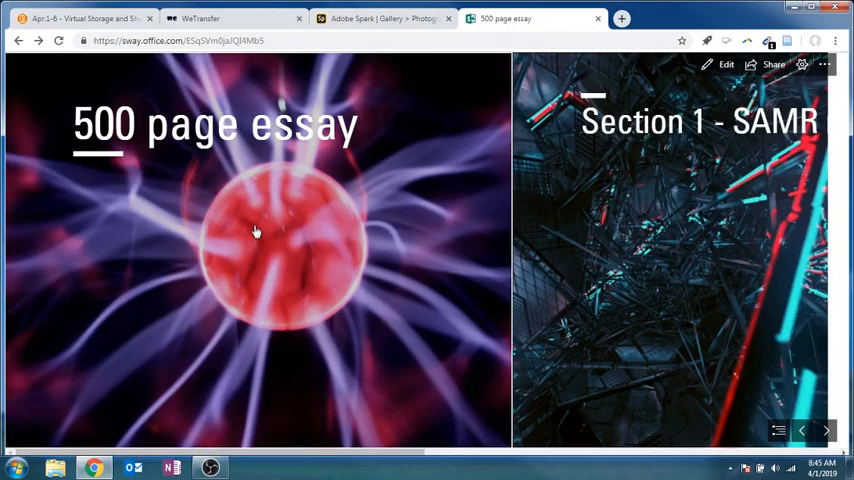
mouse_move(210, 320)
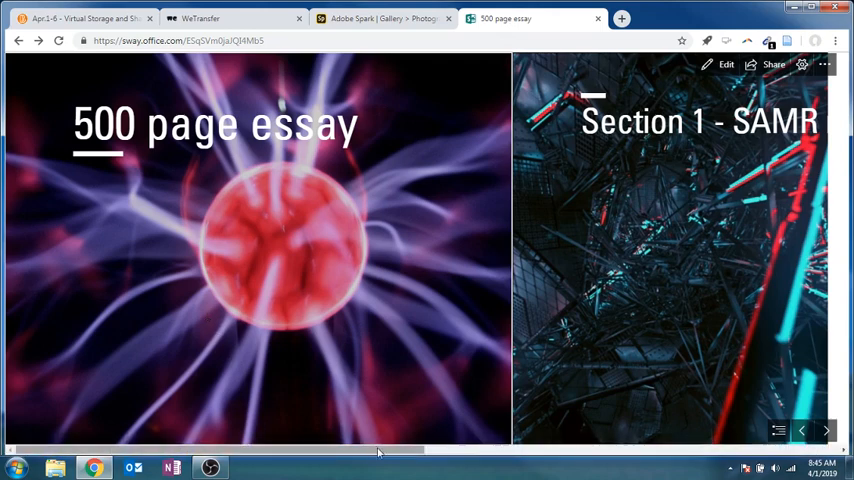
Advance the '500 page essay' Sway to Section 1 - SAMR model and reveal its three bullets
left_click(824, 430)
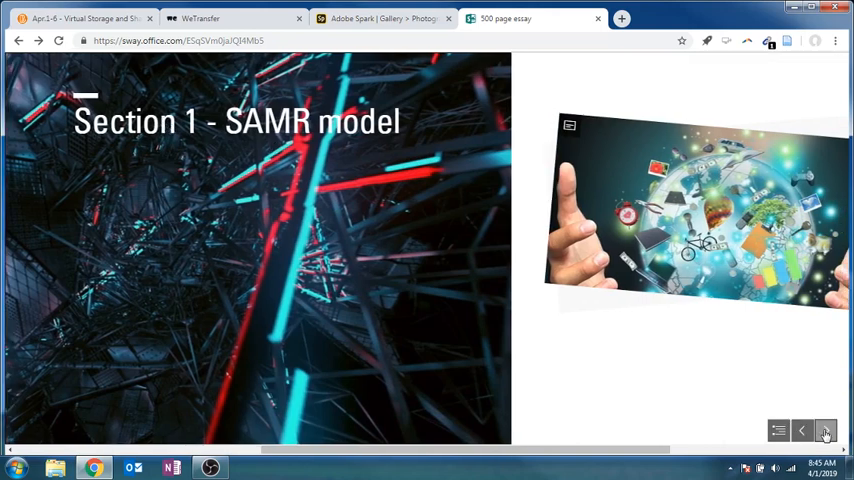
left_click(826, 430)
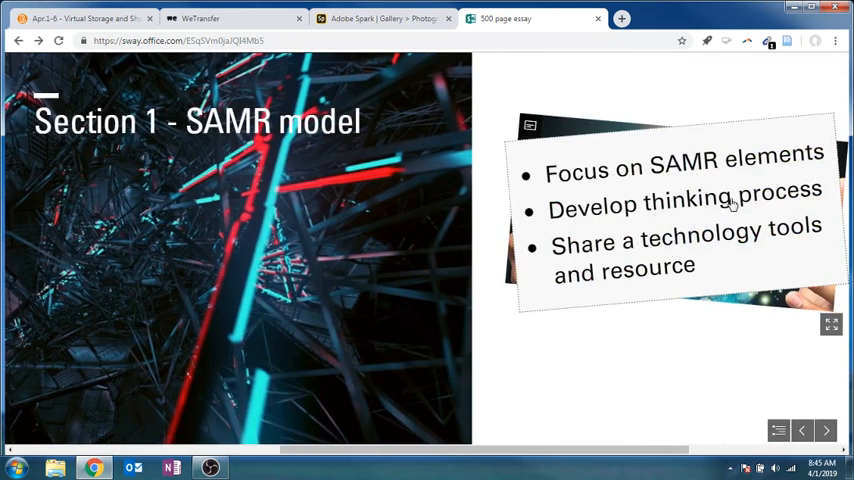
mouse_move(532, 358)
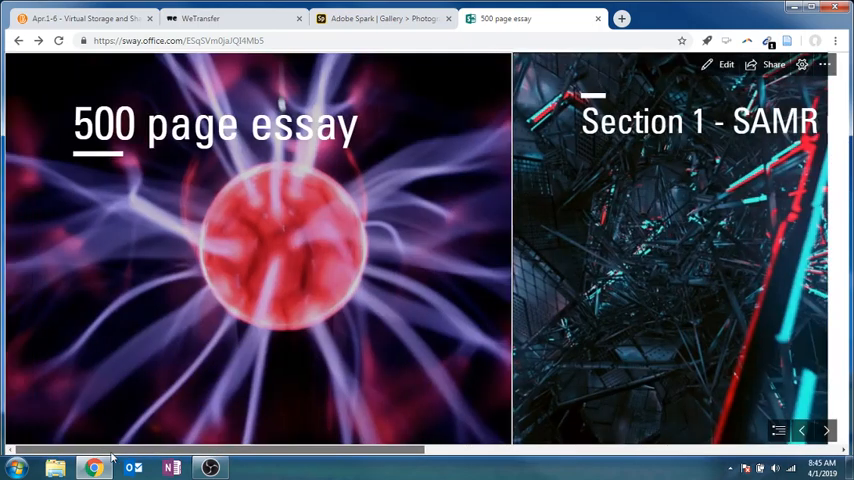
scroll("right", 3)
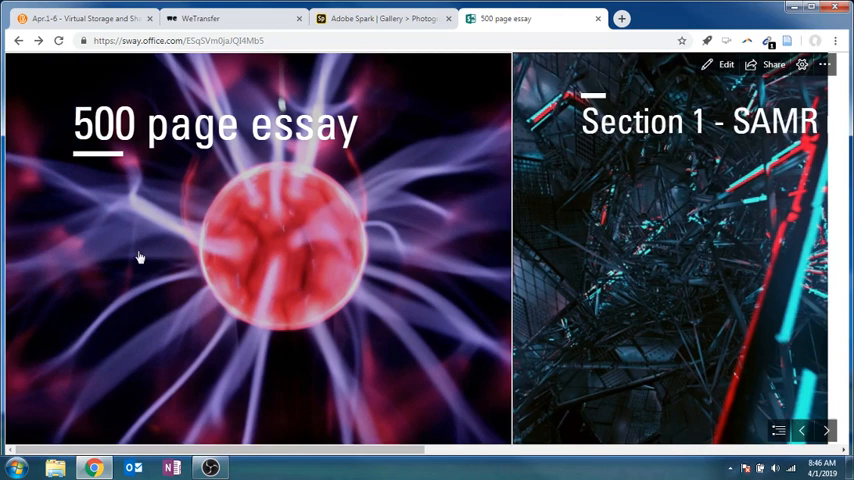
mouse_move(190, 140)
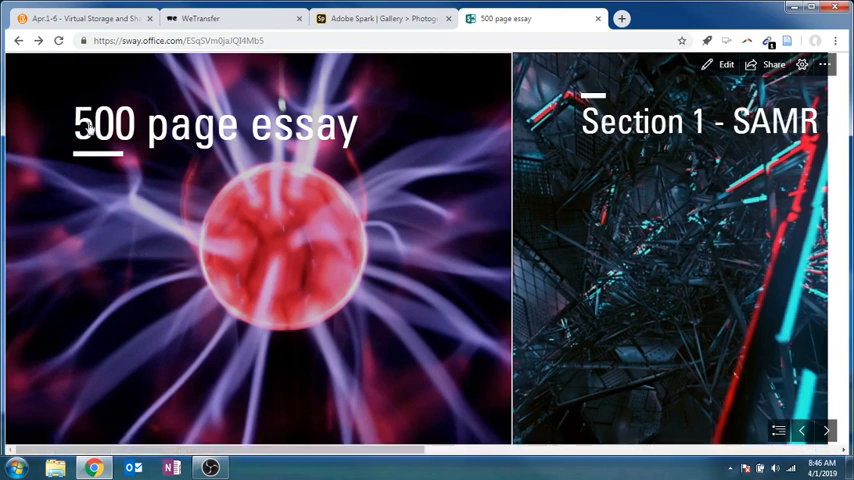
mouse_move(385, 155)
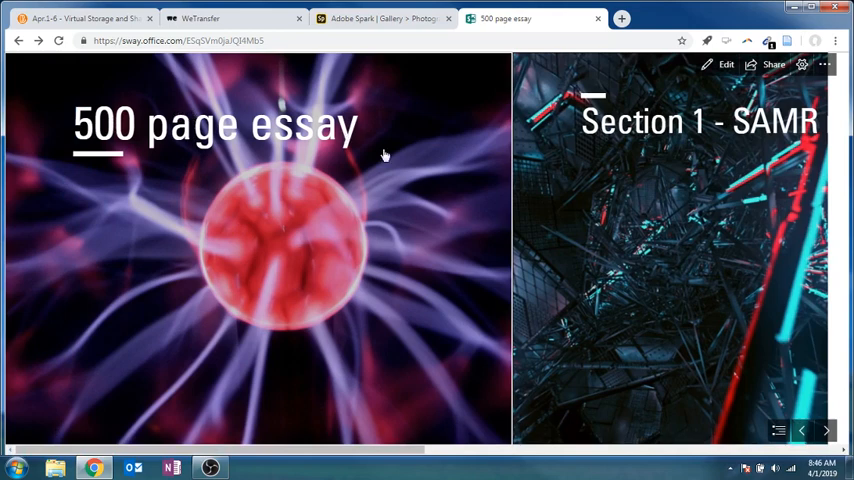
mouse_move(353, 326)
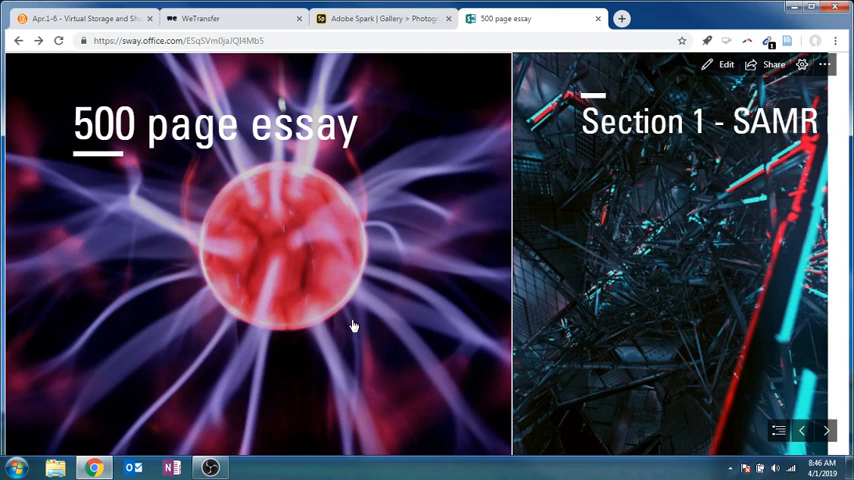
left_click(826, 430)
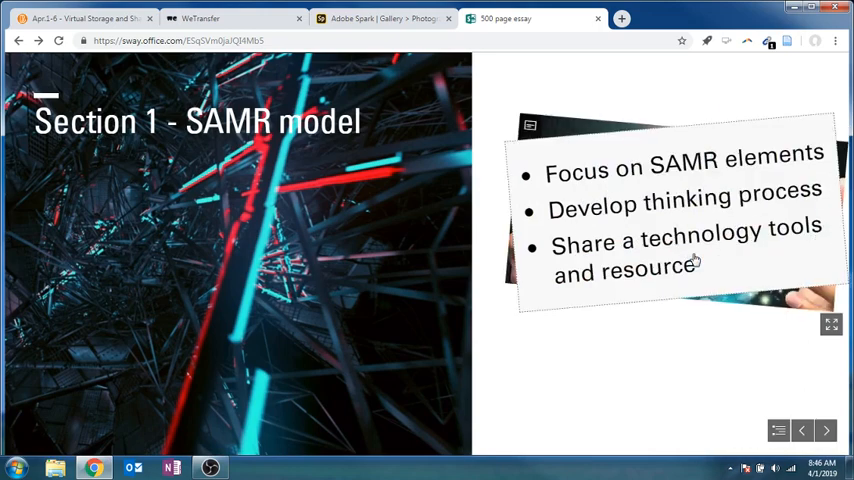
mouse_move(385, 18)
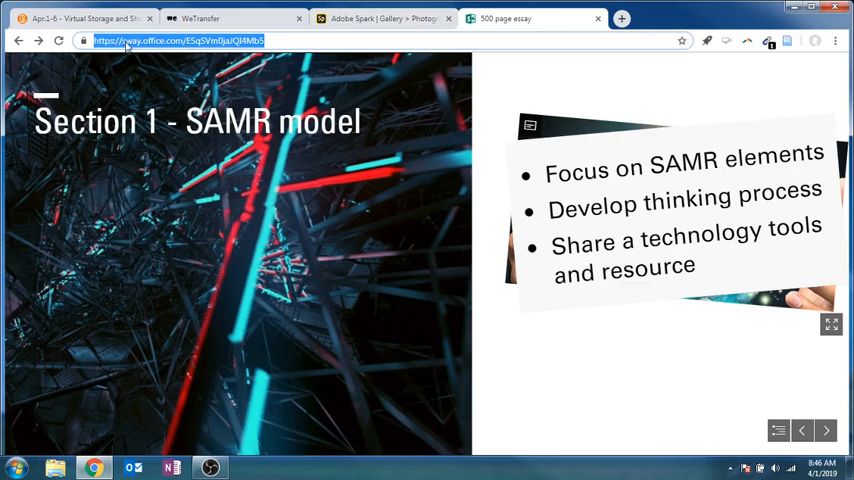
mouse_move(385, 18)
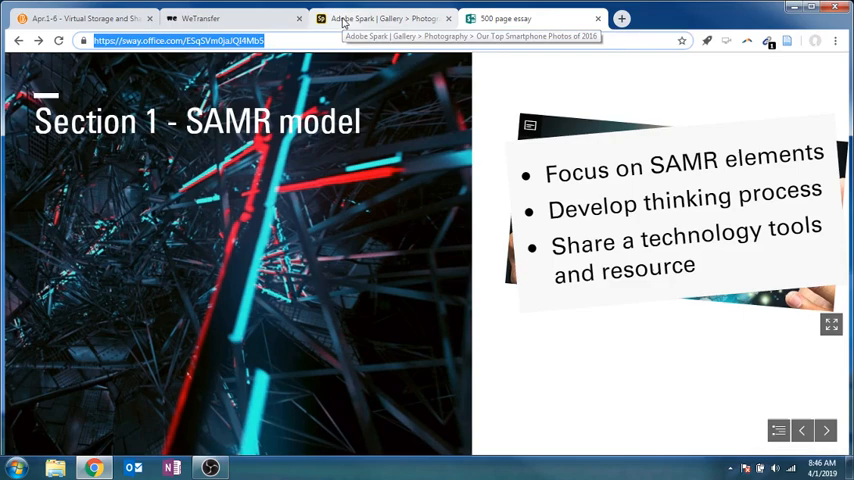
Scroll through the Spark Page top smartphone photos gallery, then return to the Brightspace course tab
left_click(385, 18)
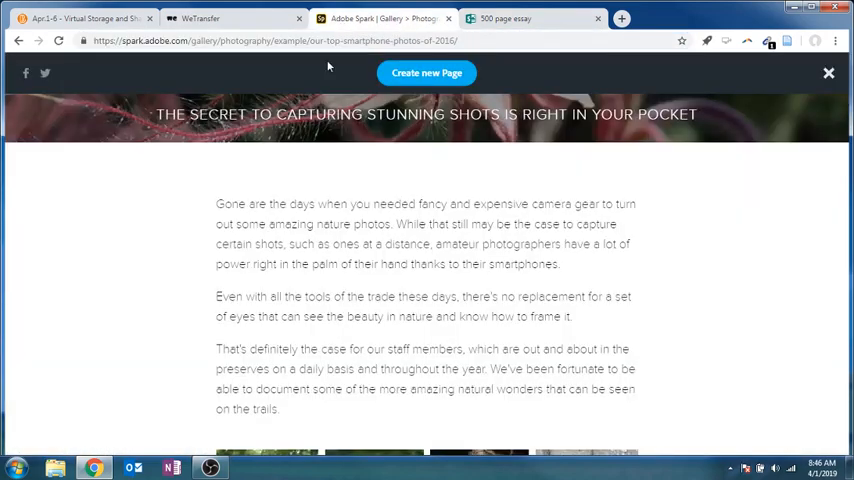
scroll("up", 3)
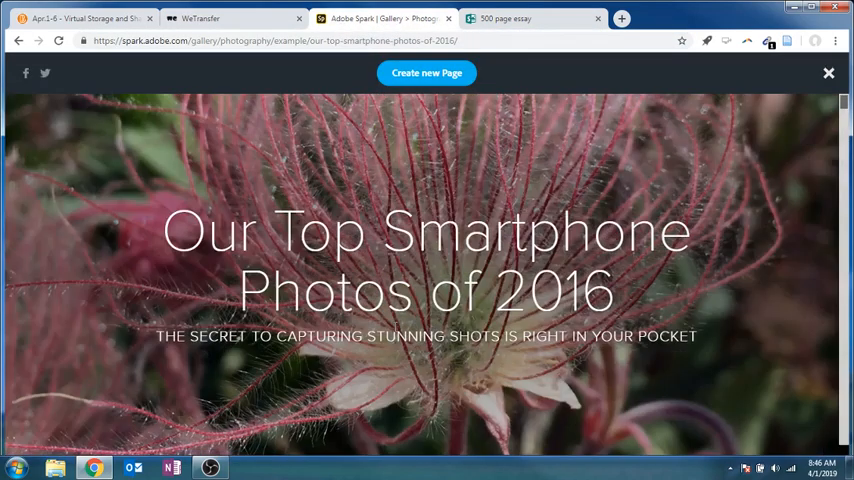
scroll("down", 3)
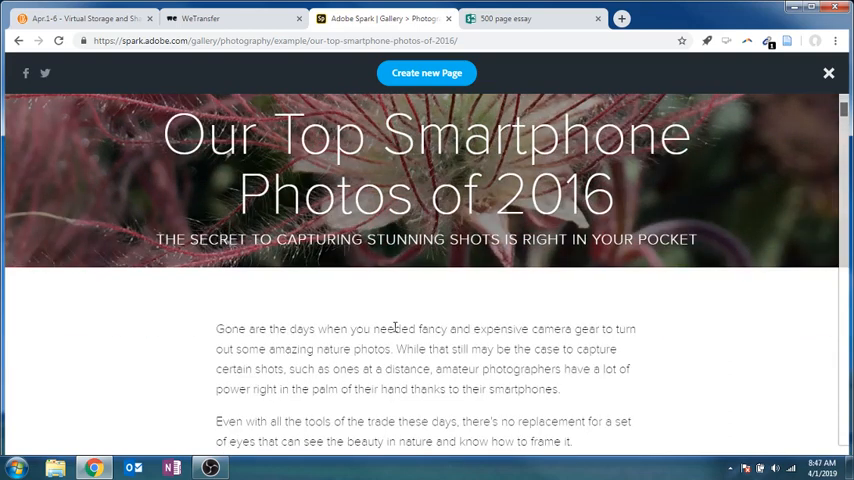
scroll("down", 3)
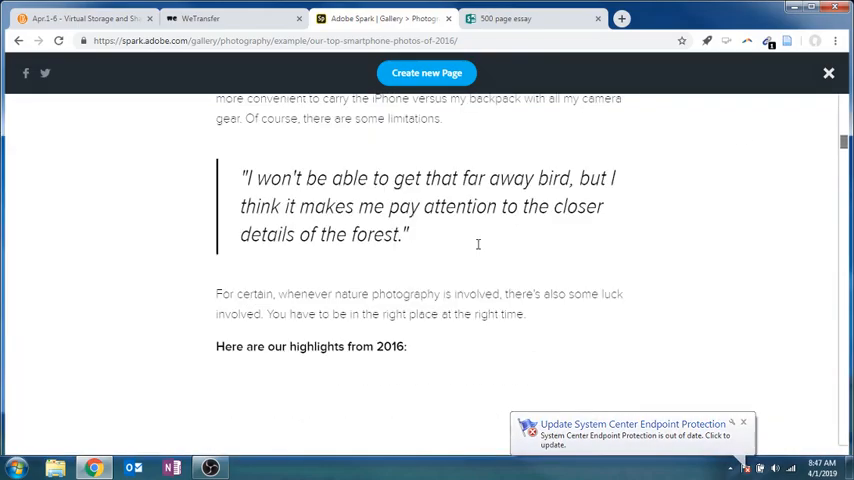
scroll("down", 3)
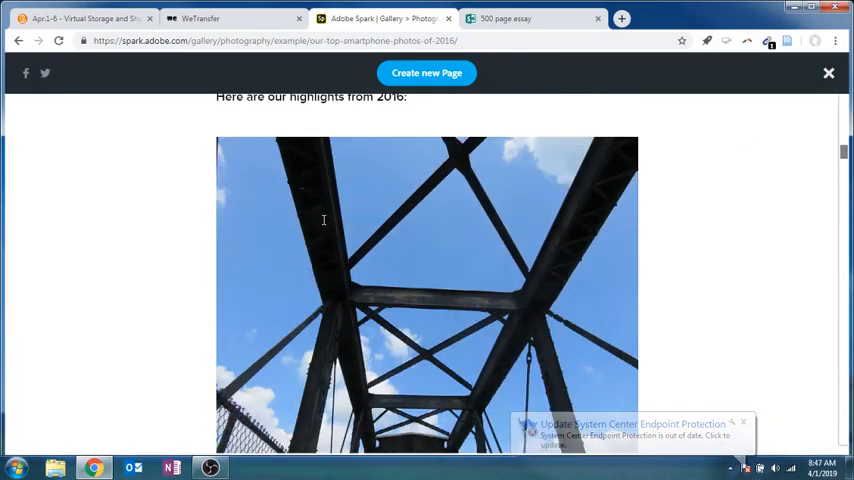
scroll("down", 3)
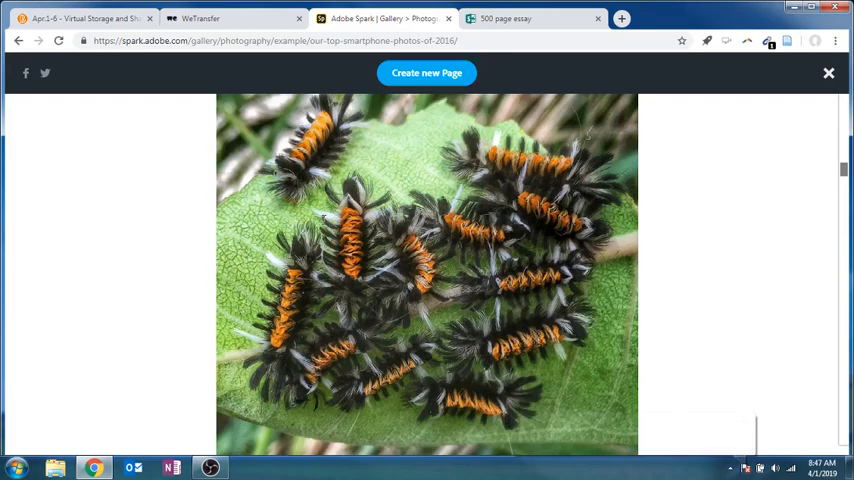
scroll("down", 3)
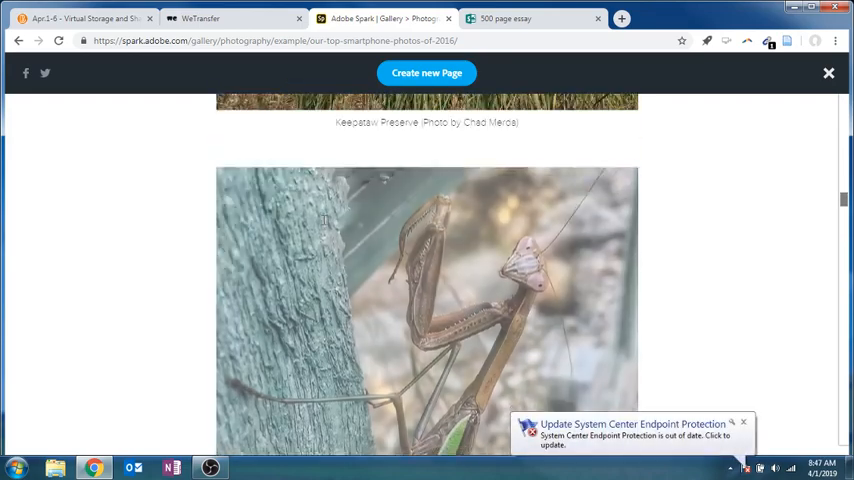
scroll("down", 3)
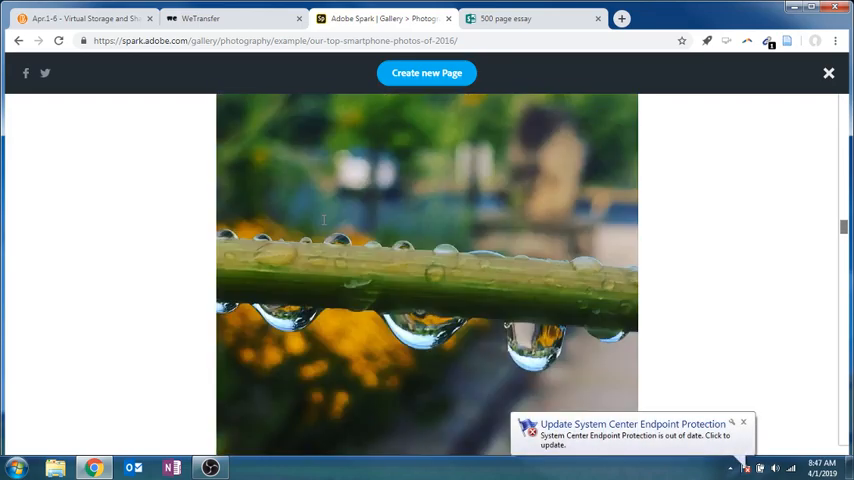
scroll("down", 3)
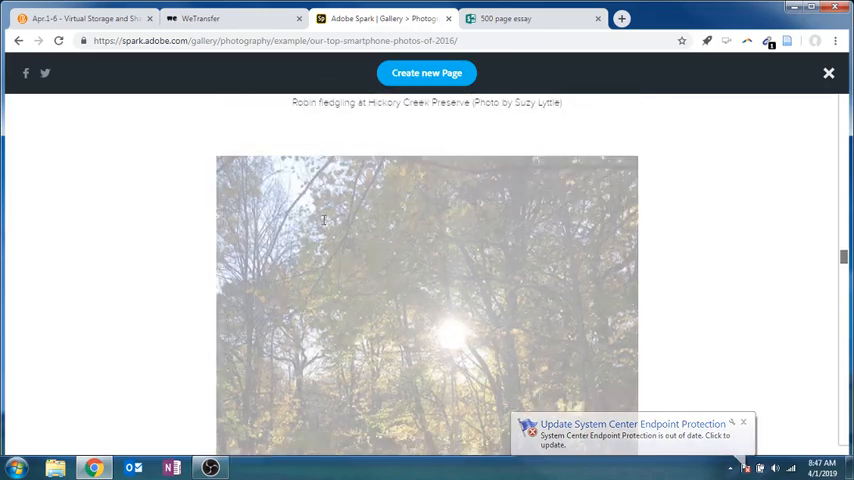
scroll("down", 3)
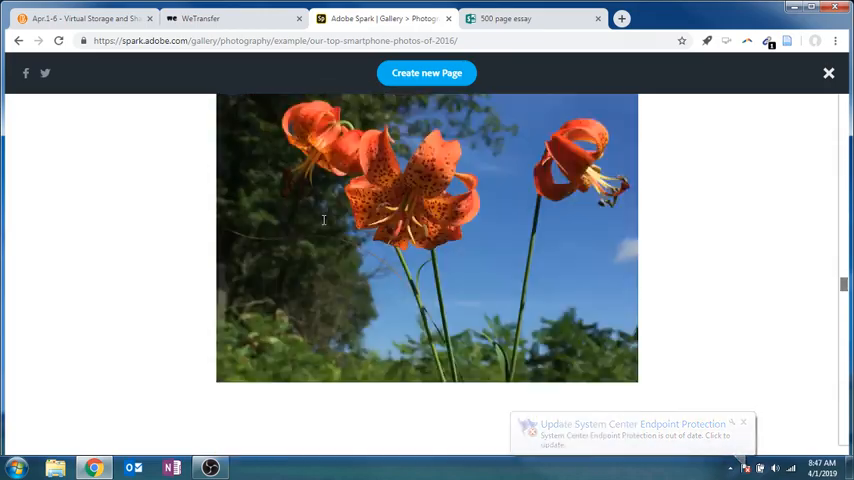
scroll("down", 3)
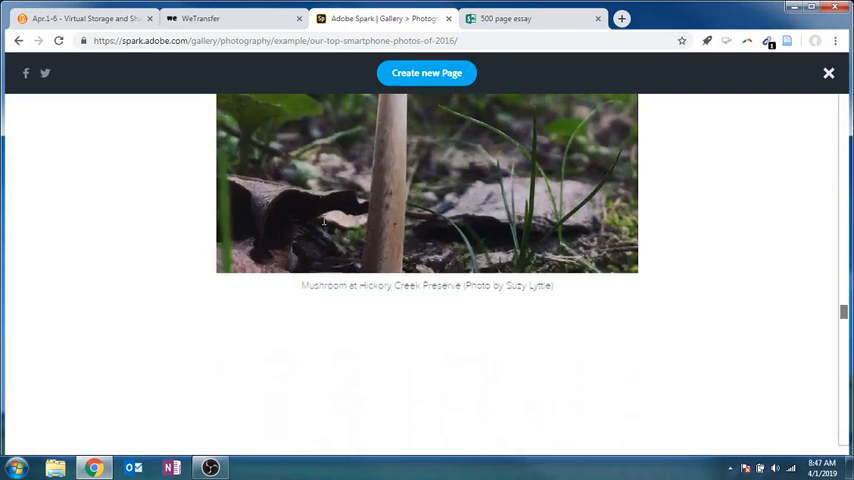
scroll("down", 3)
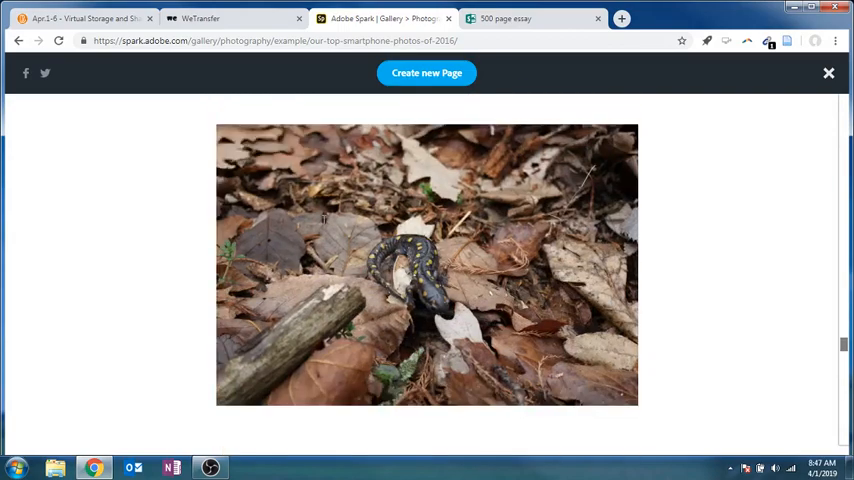
scroll("down", 3)
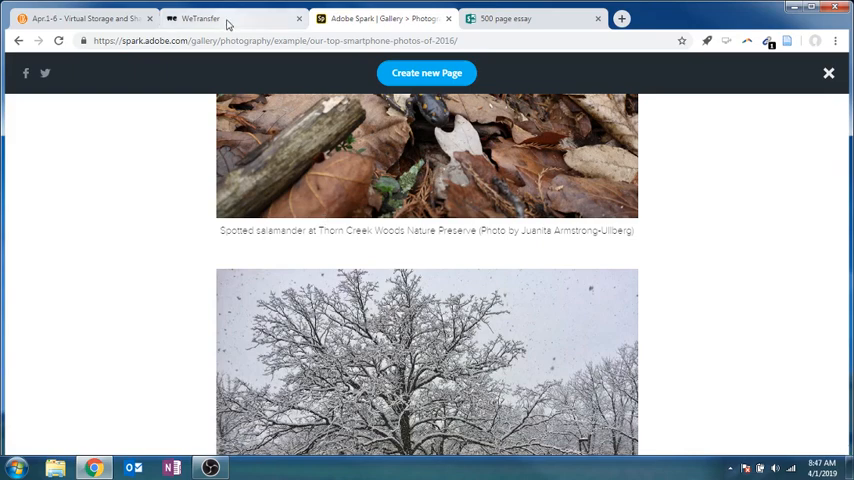
left_click(80, 18)
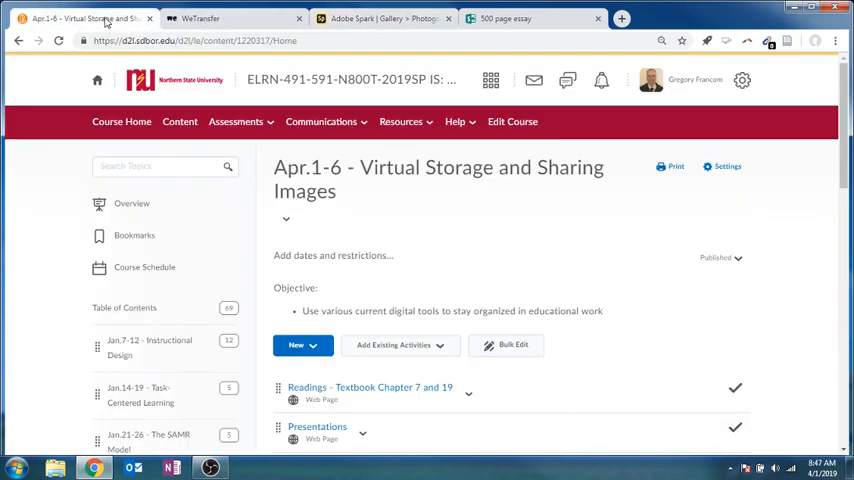
Read the 'Share an image and a file' discussion description, then open 'Readings - Textbook Chapter 7 and 19'
scroll("down", 3)
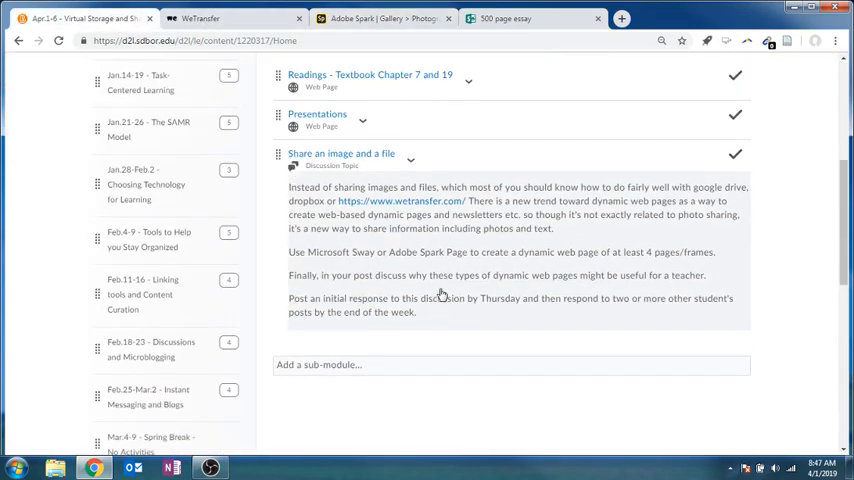
scroll("up", 3)
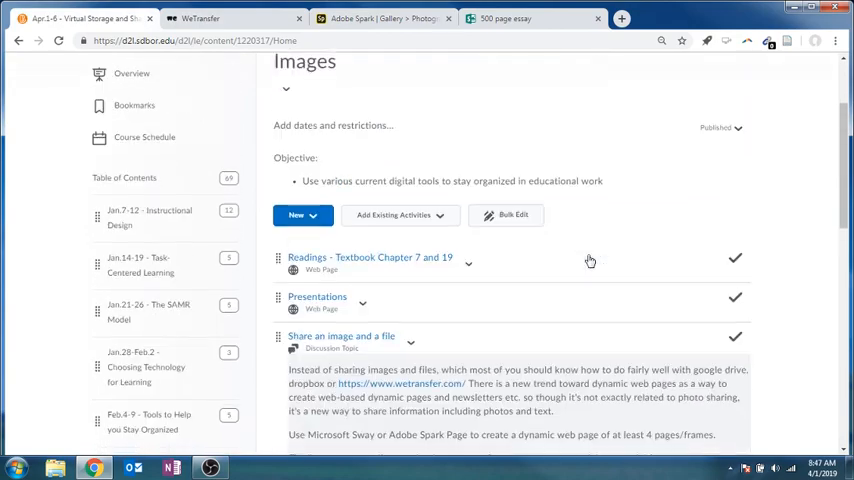
scroll("down", 3)
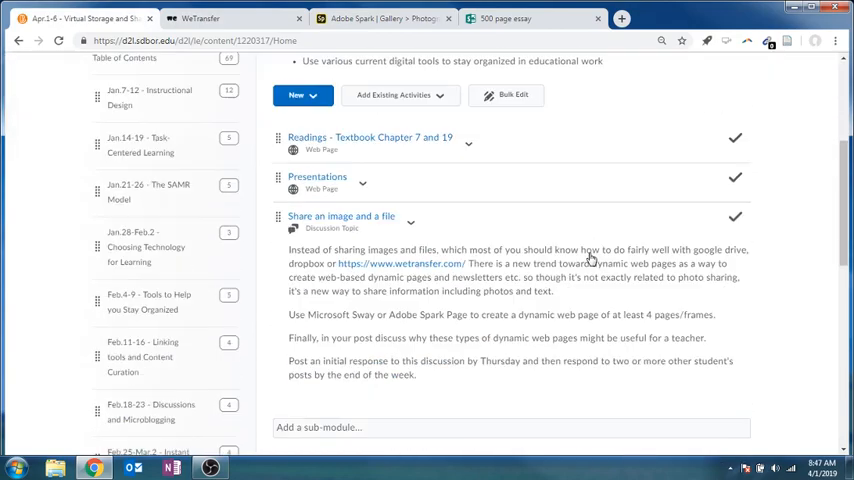
mouse_move(590, 250)
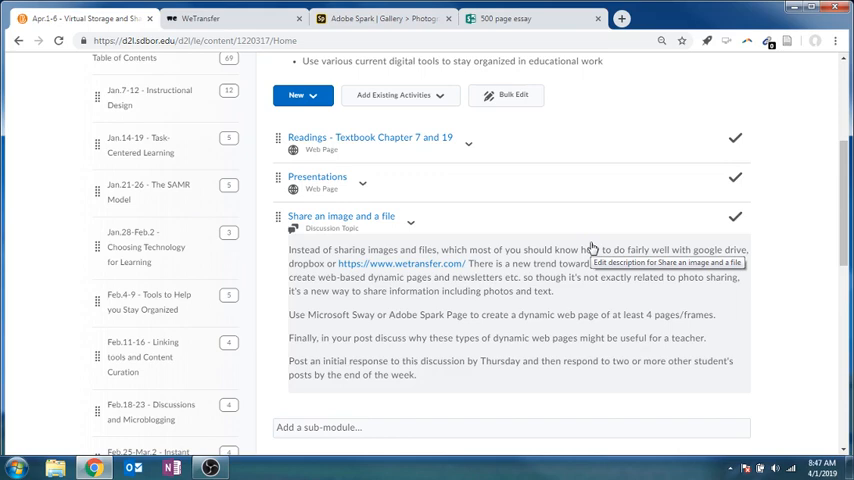
mouse_move(729, 319)
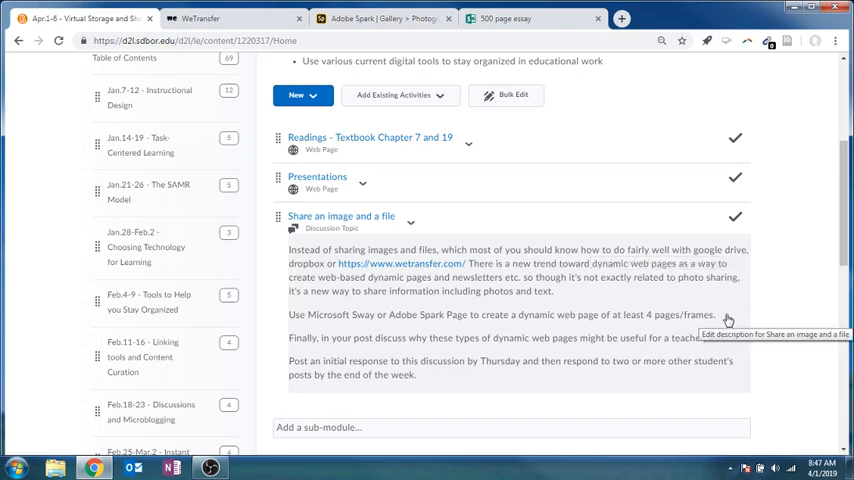
mouse_move(667, 347)
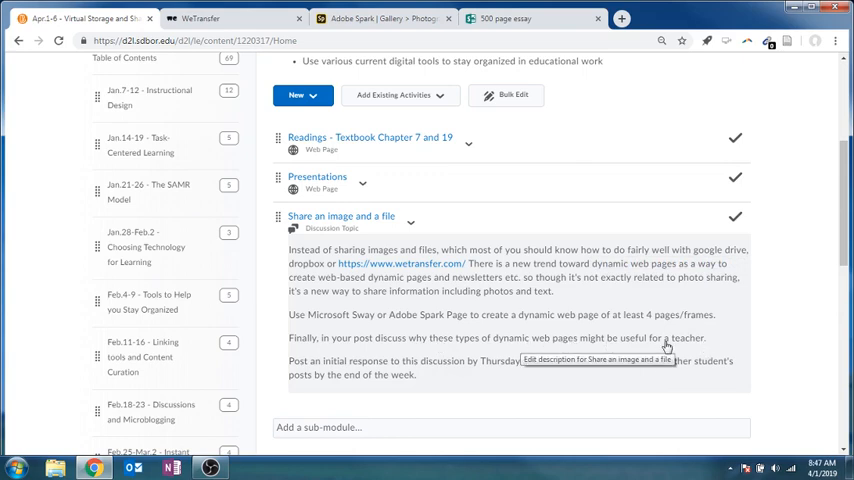
mouse_move(434, 150)
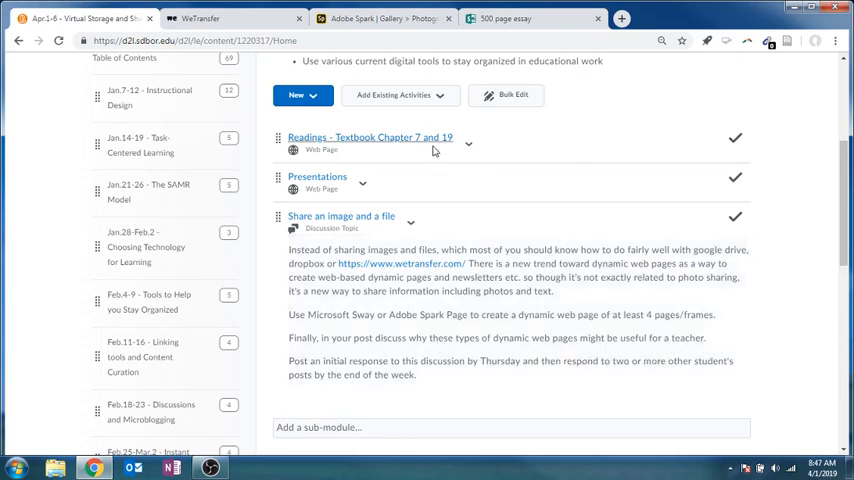
left_click(370, 137)
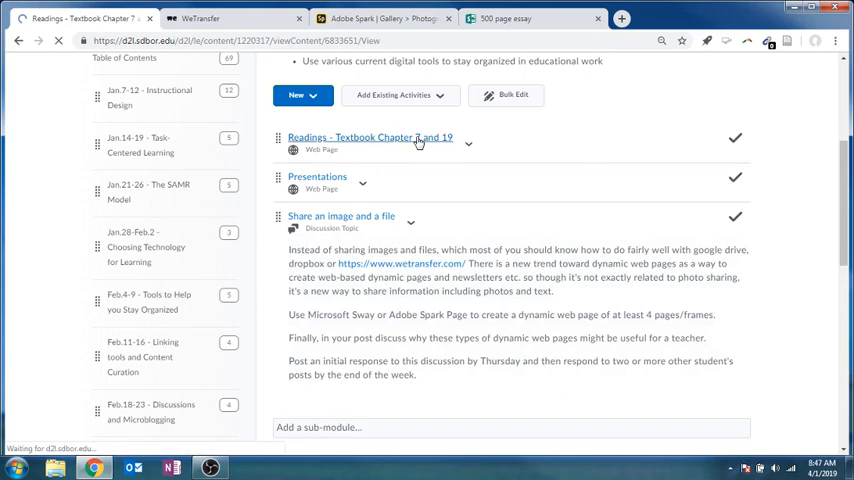
Return to the week's module and open Presentations, then bring up the WeTransfer tab
left_click(370, 137)
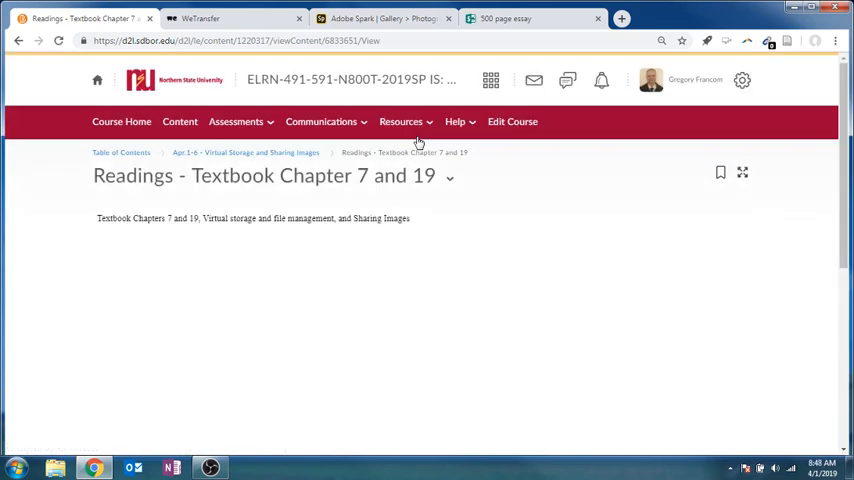
left_click(245, 152)
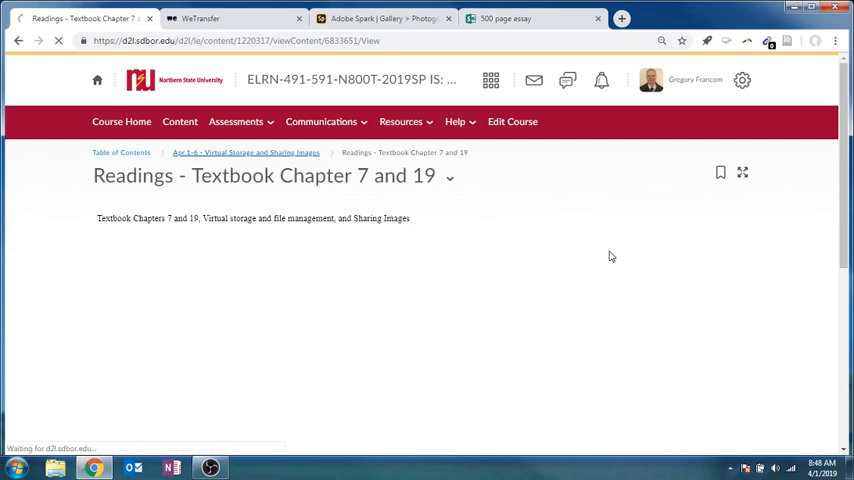
left_click(245, 152)
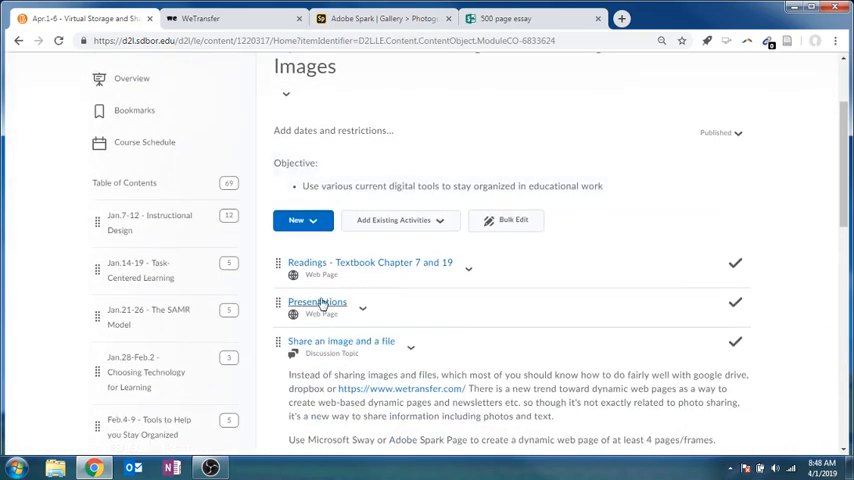
left_click(317, 301)
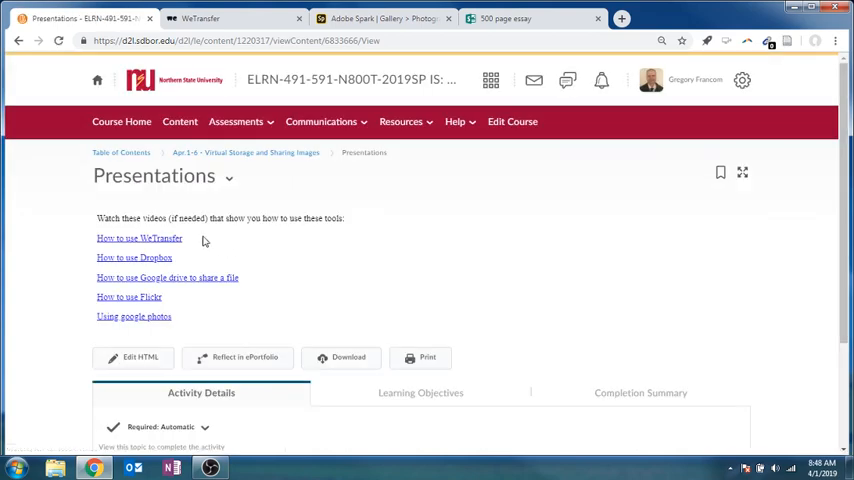
mouse_move(124, 302)
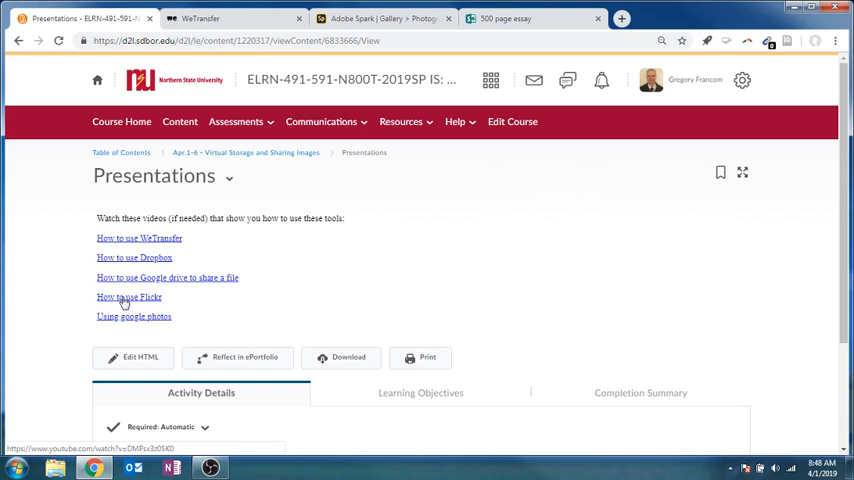
mouse_move(467, 275)
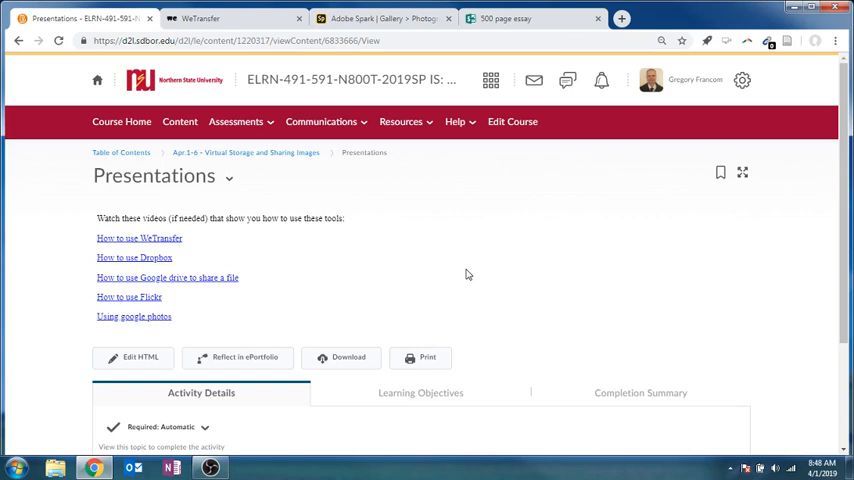
left_click(234, 18)
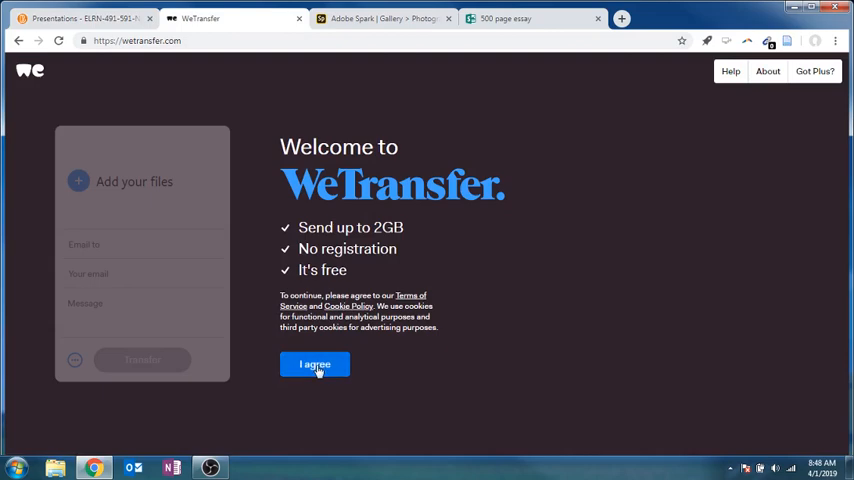
Accept WeTransfer's terms and close the WePresent page to reach the file transfer form
left_click(315, 364)
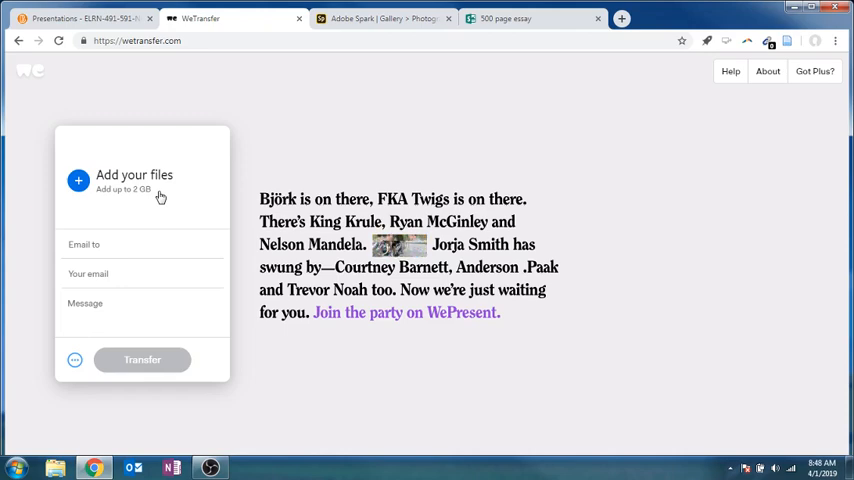
left_click(122, 245)
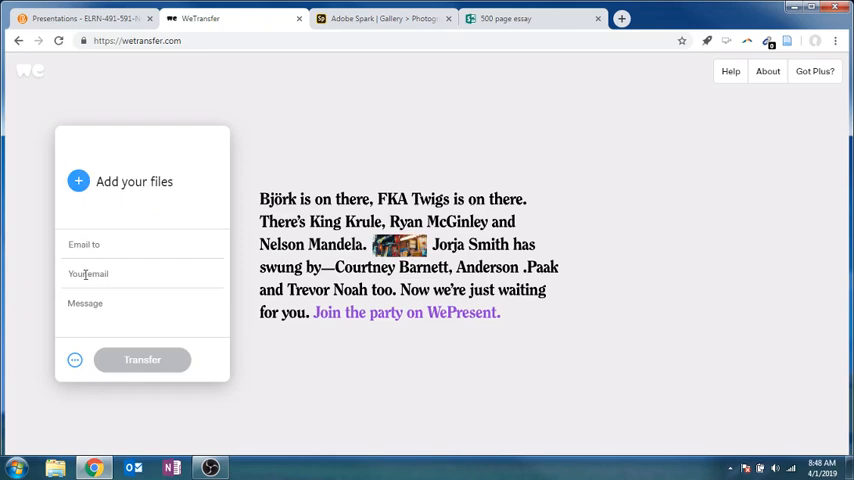
left_click(406, 312)
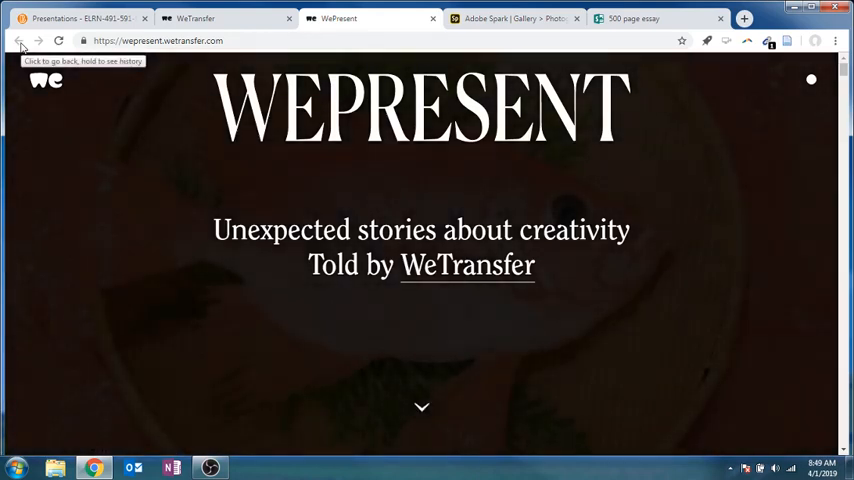
left_click(432, 18)
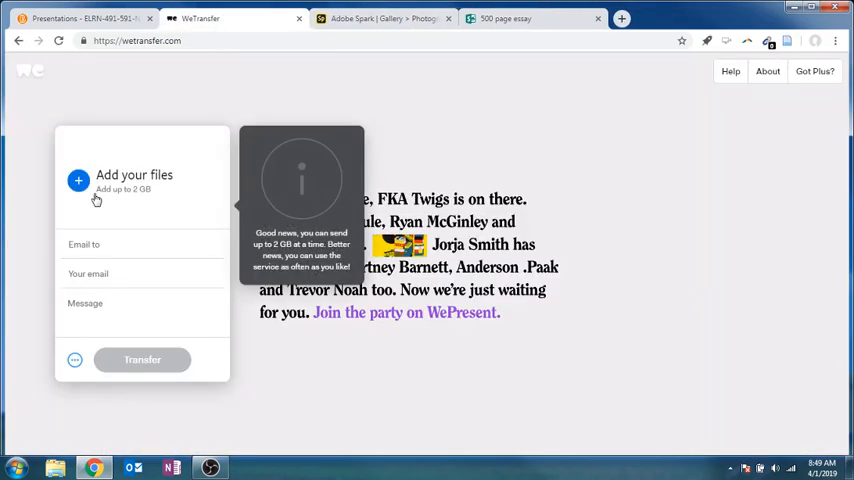
mouse_move(645, 276)
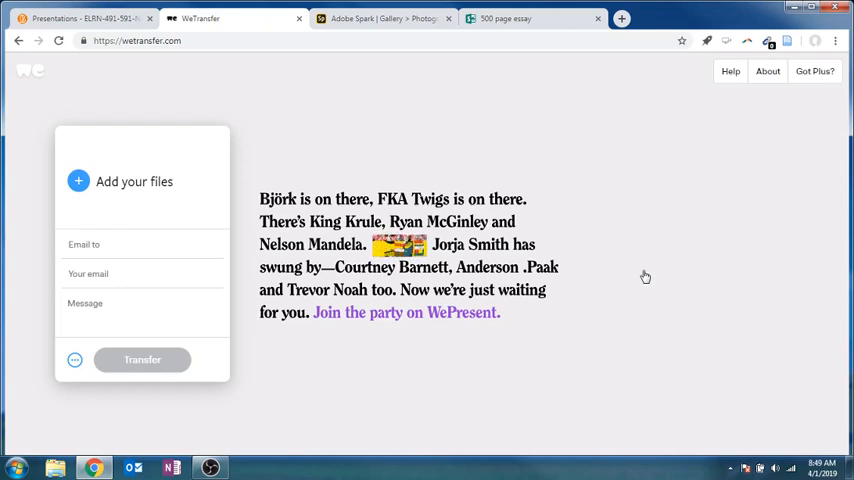
mouse_move(236, 40)
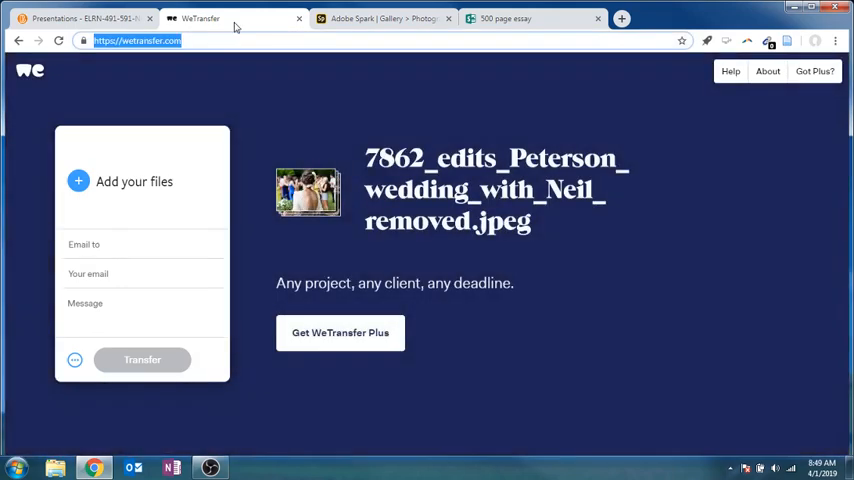
mouse_move(233, 21)
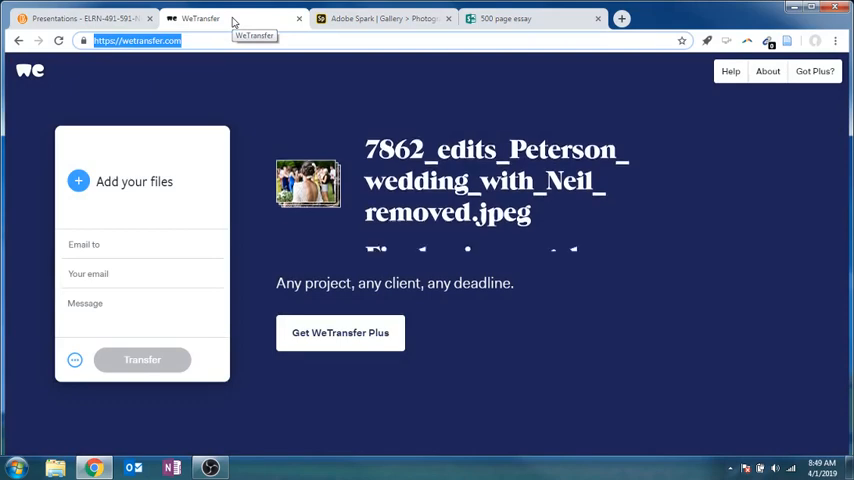
Go from Presentations back to the Apr.1-6 module discussion prompt, then show the Spark Page example
left_click(75, 18)
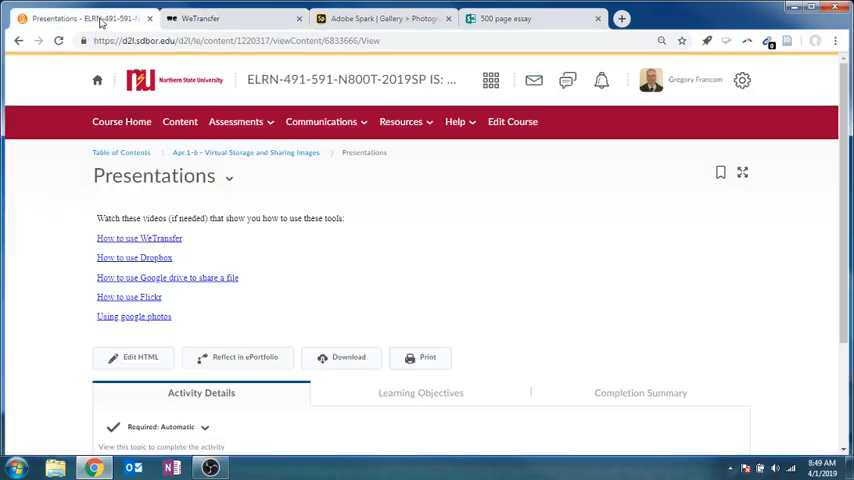
mouse_move(245, 153)
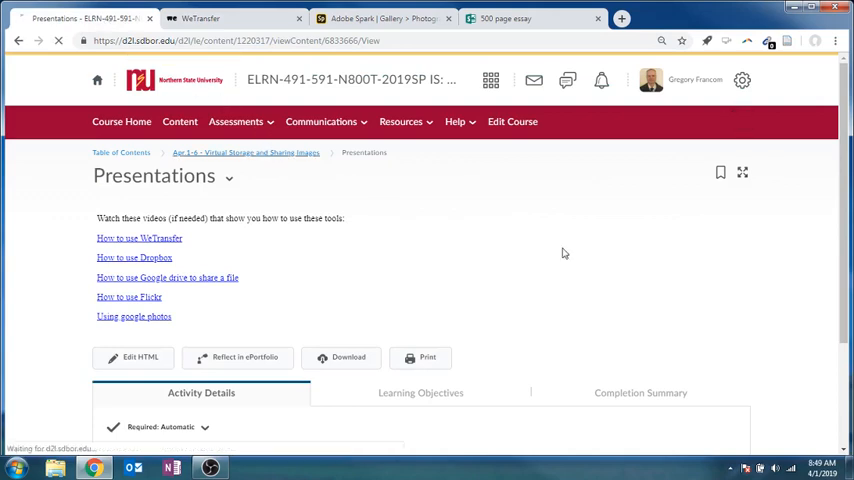
left_click(245, 152)
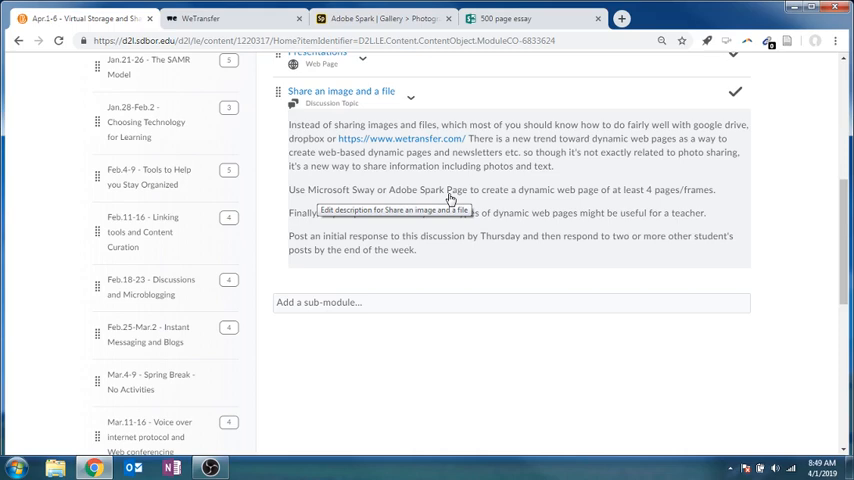
left_click(385, 18)
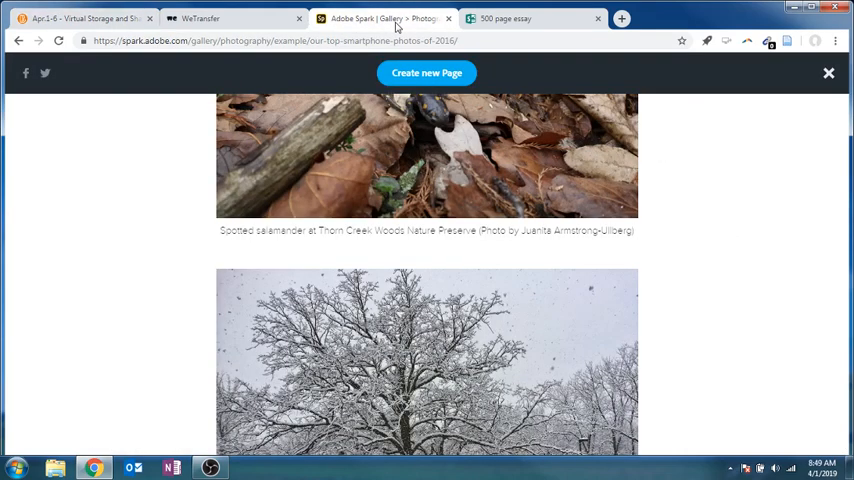
Page the '500 page essay' Sway forward and back to its title, then show the Spark example
left_click(230, 18)
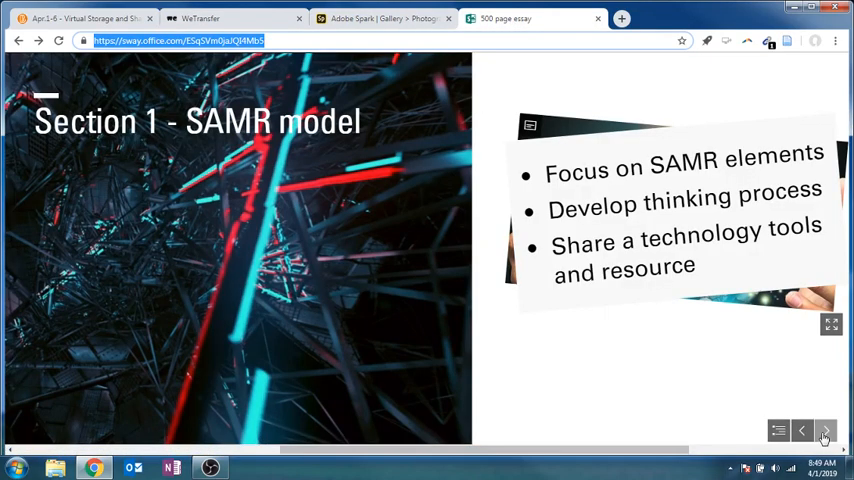
left_click(802, 430)
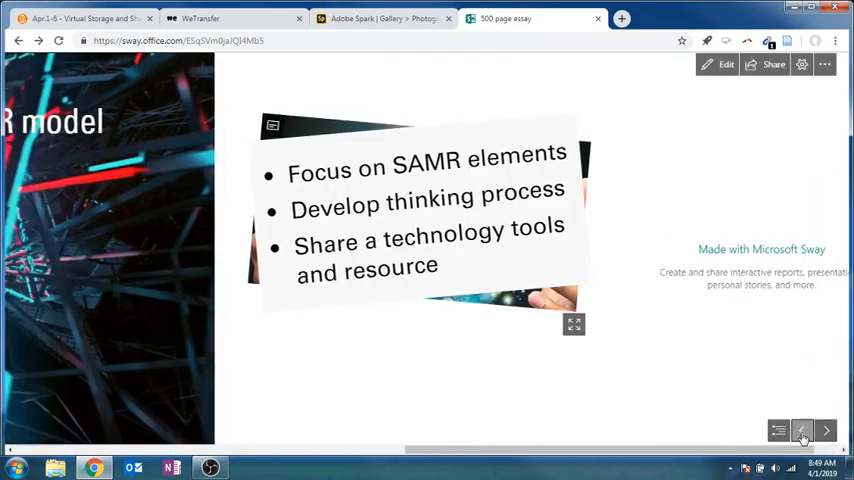
left_click(801, 430)
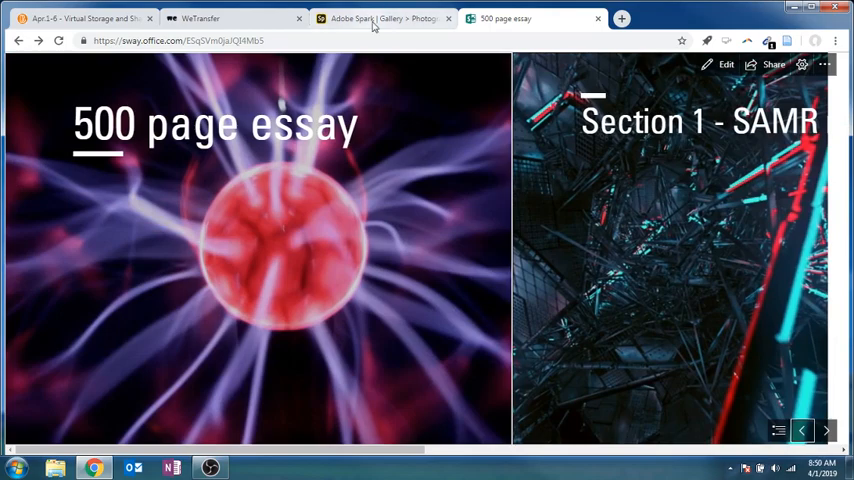
left_click(385, 18)
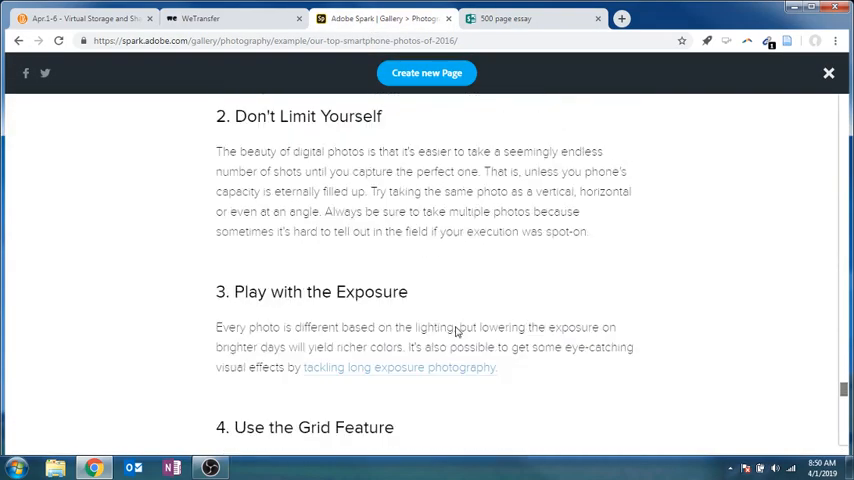
Scroll through the 'Our Top Smartphone Photos of 2016' page, then return to the Brightspace discussion
scroll("down", 3)
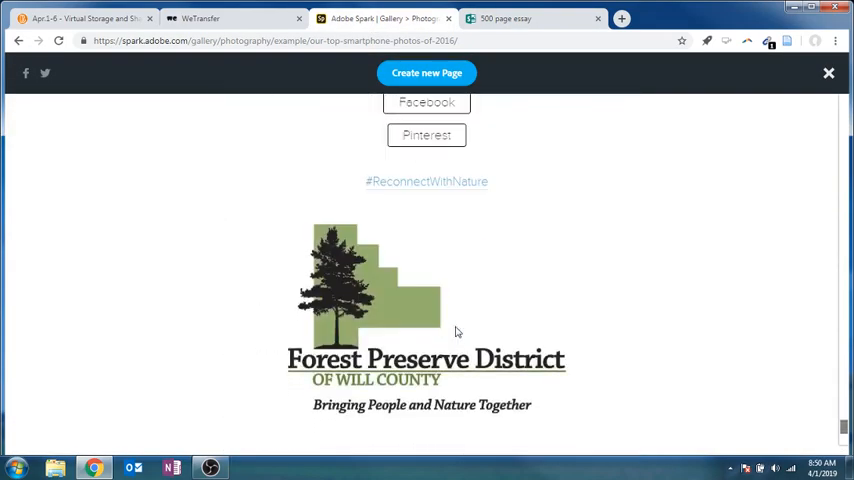
scroll("down", 3)
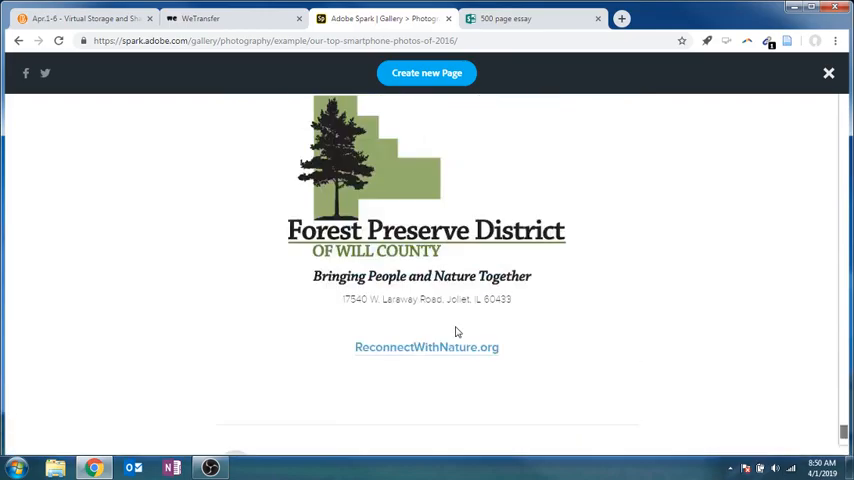
scroll("down", 3)
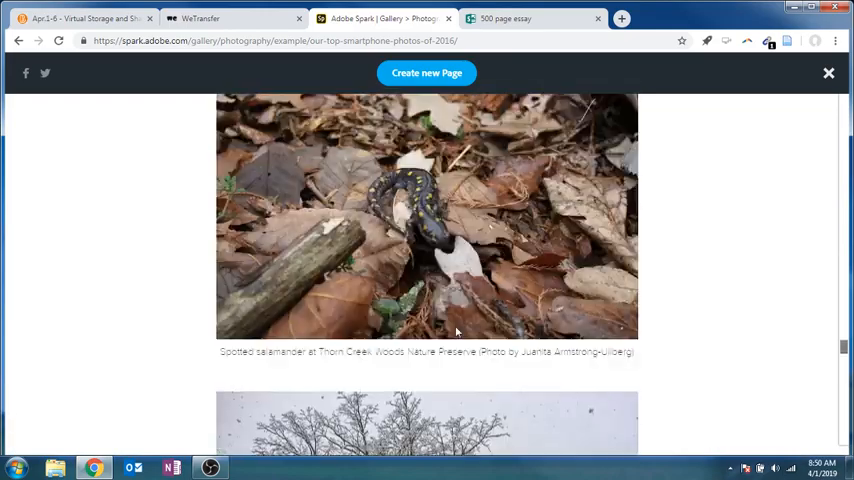
scroll("down", 3)
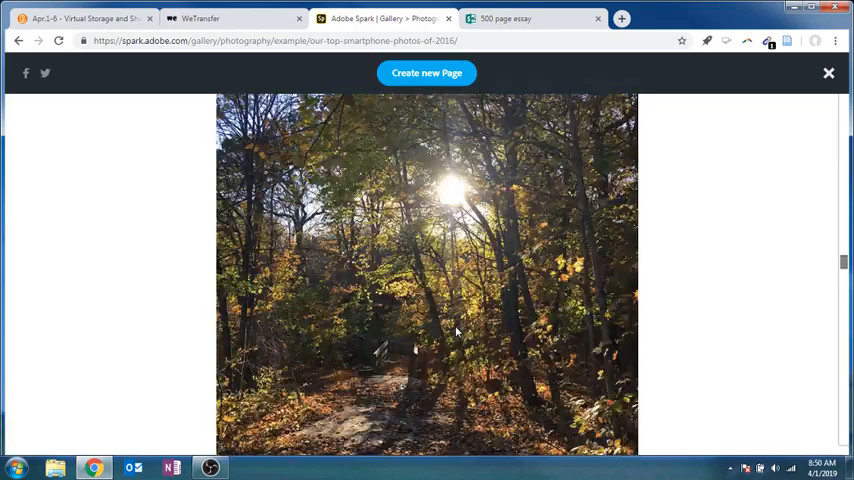
scroll("down", 3)
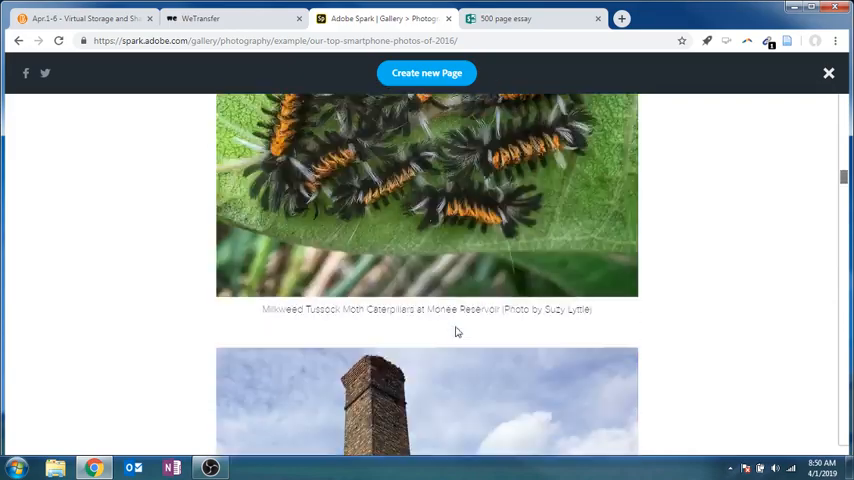
scroll("up", 3)
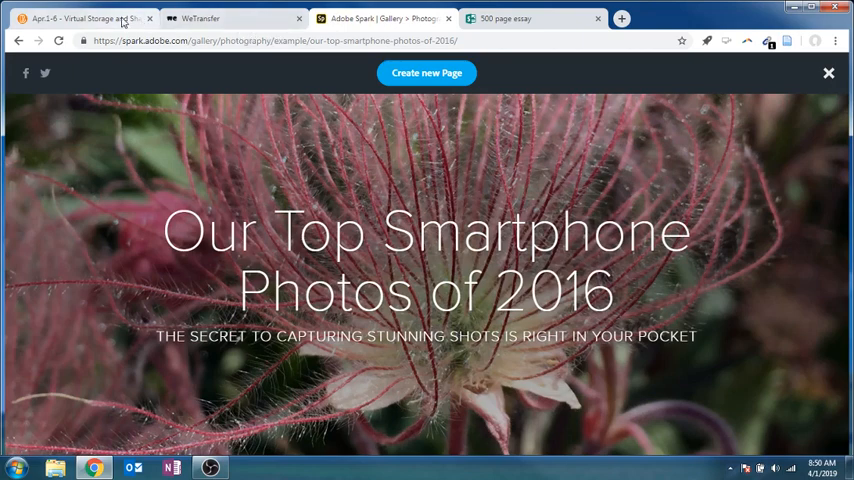
left_click(80, 18)
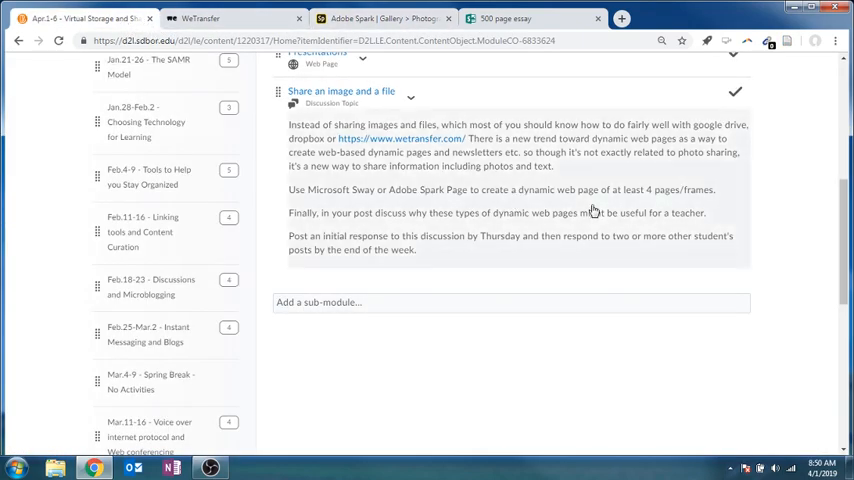
mouse_move(593, 212)
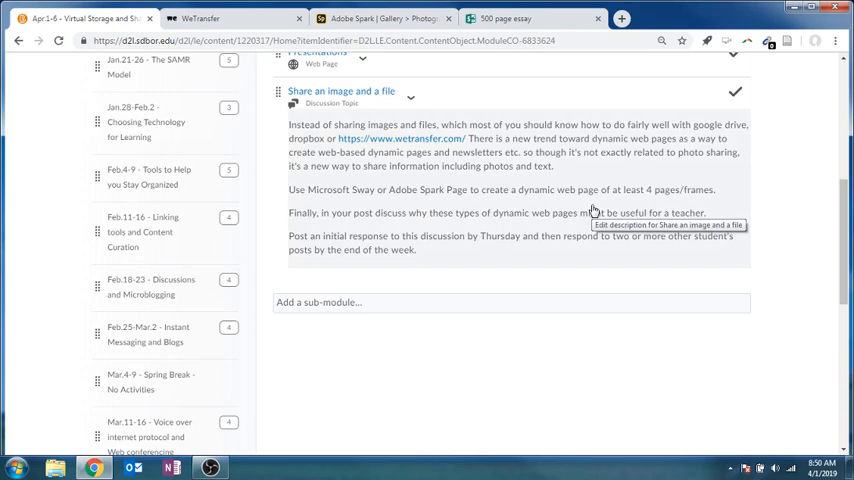
mouse_move(356, 243)
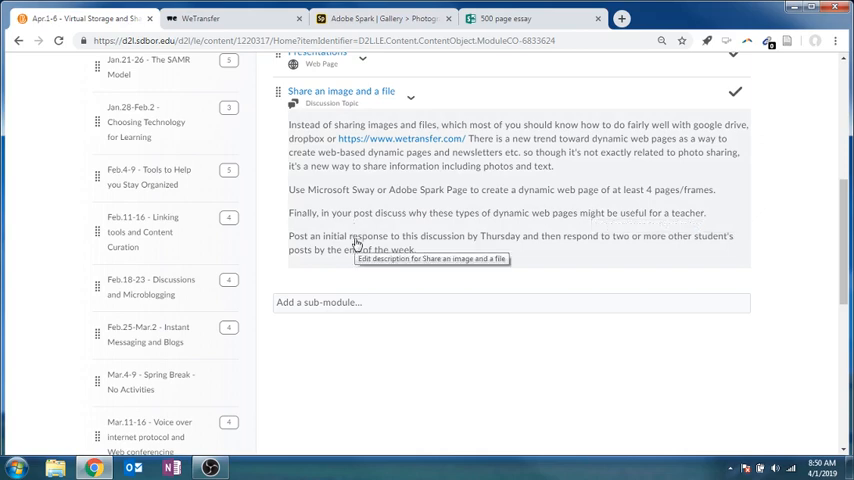
mouse_move(593, 244)
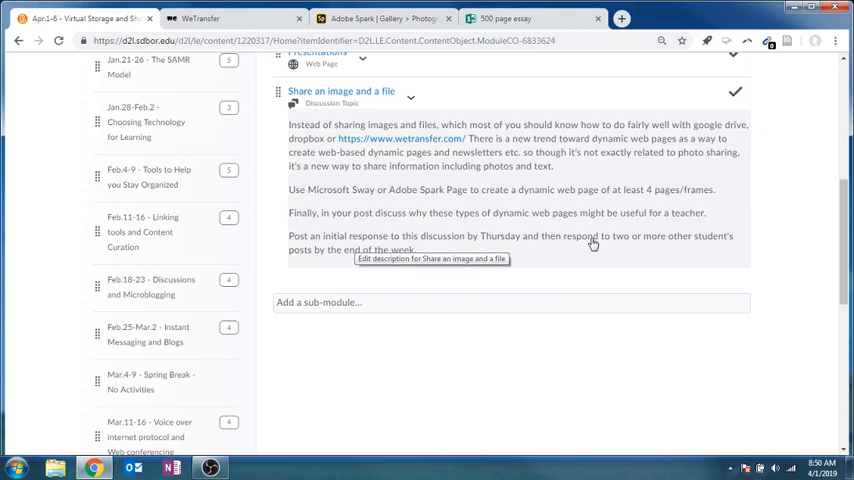
mouse_move(524, 294)
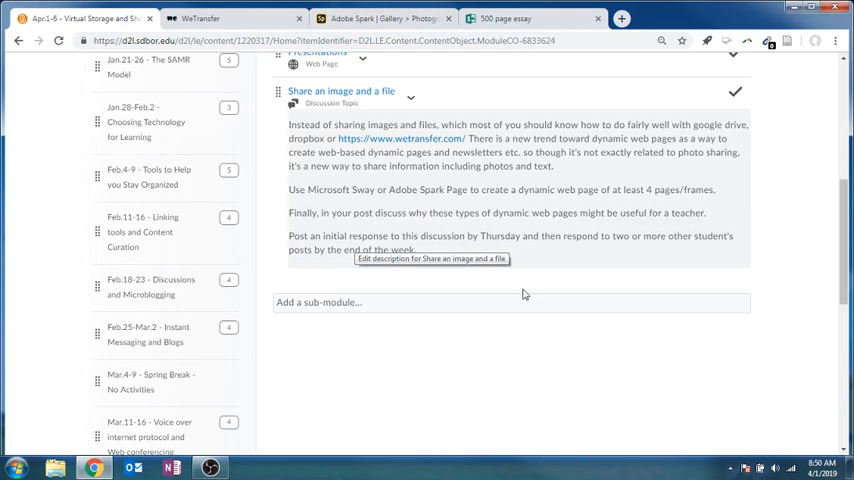
scroll("up", 3)
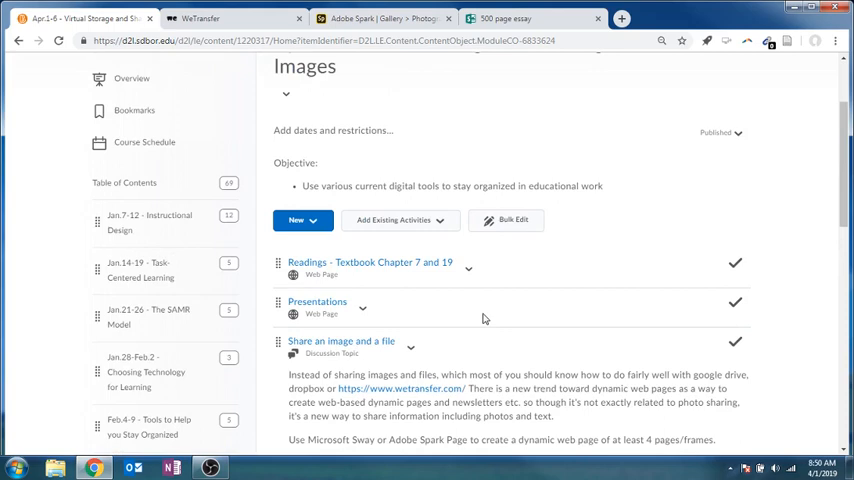
scroll("up", 3)
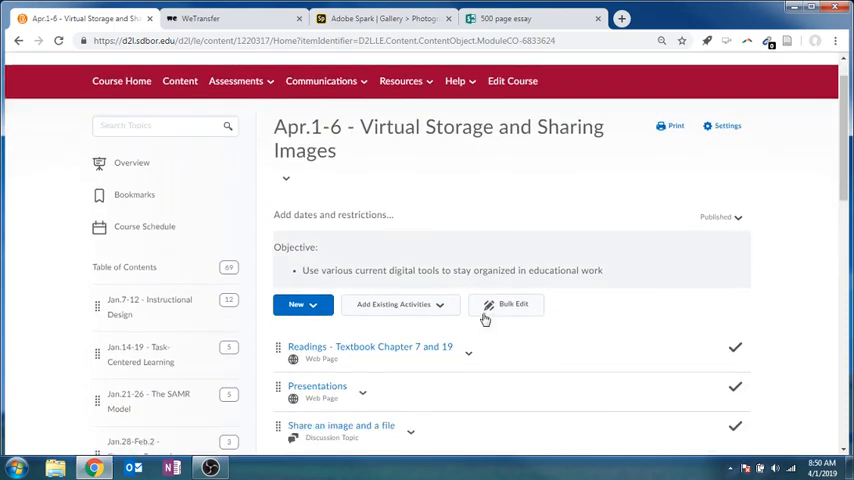
scroll("down", 3)
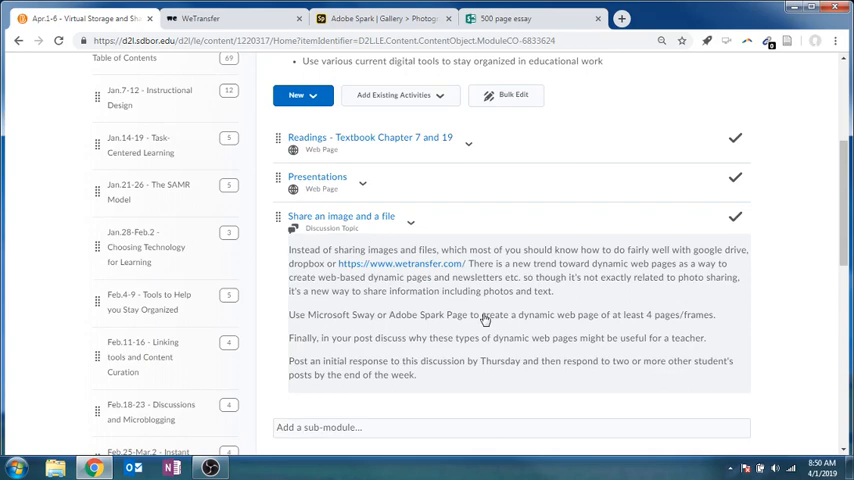
mouse_move(485, 320)
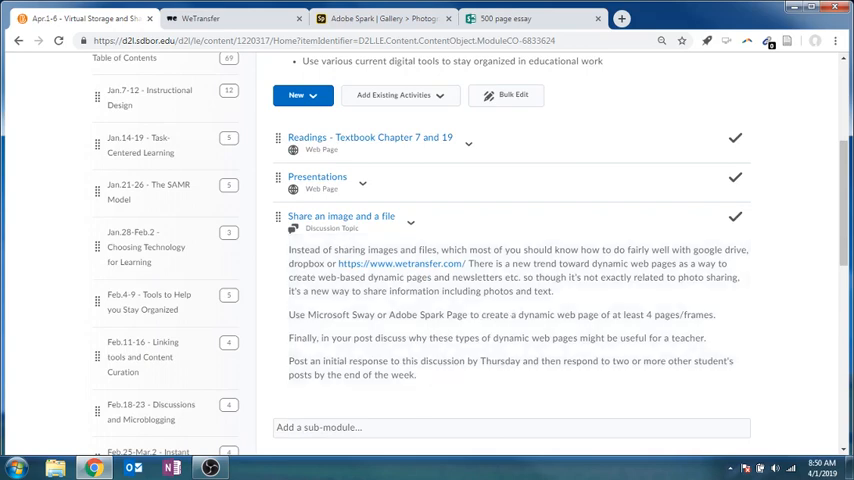